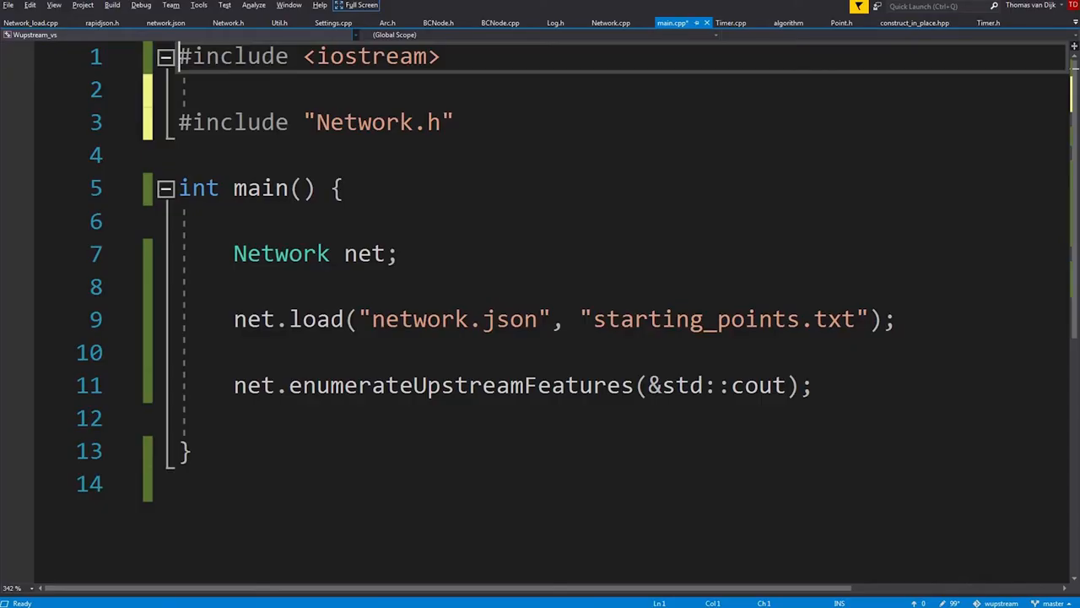
Switch to Network.cpp to show enumerateUpstreamFeatures calling constructBCTree before its two loops.
left_click(611, 23)
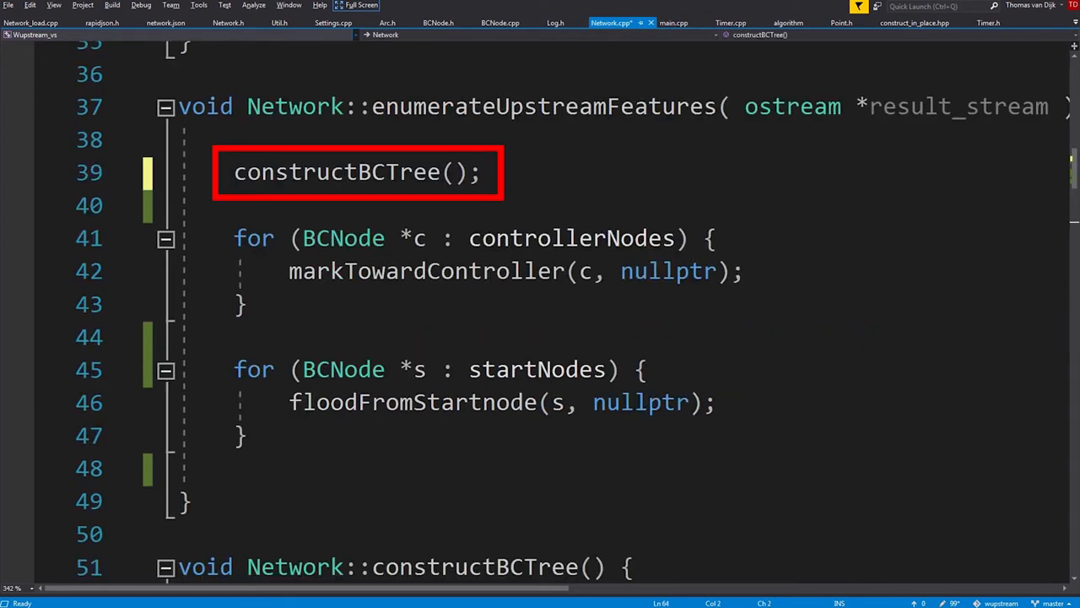